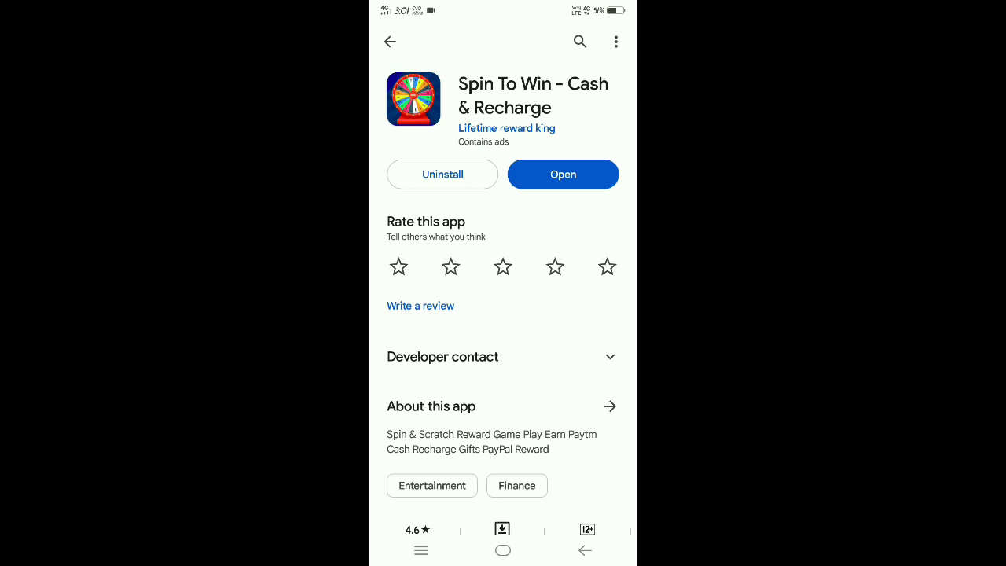
Step: Launch the installed Spin To Win - Cash & Recharge app from its Play Store listing
scroll(down, 3)
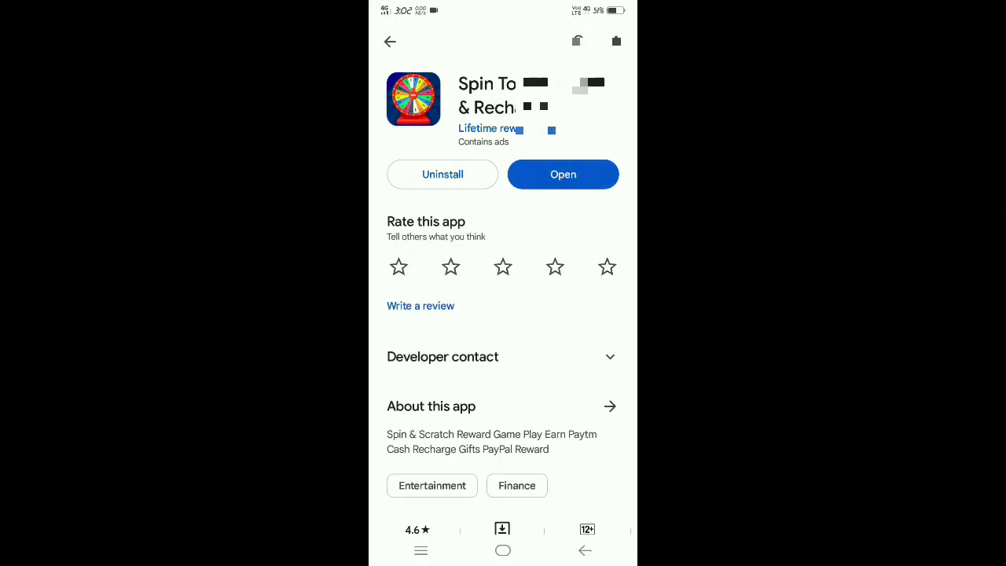
click(562, 173)
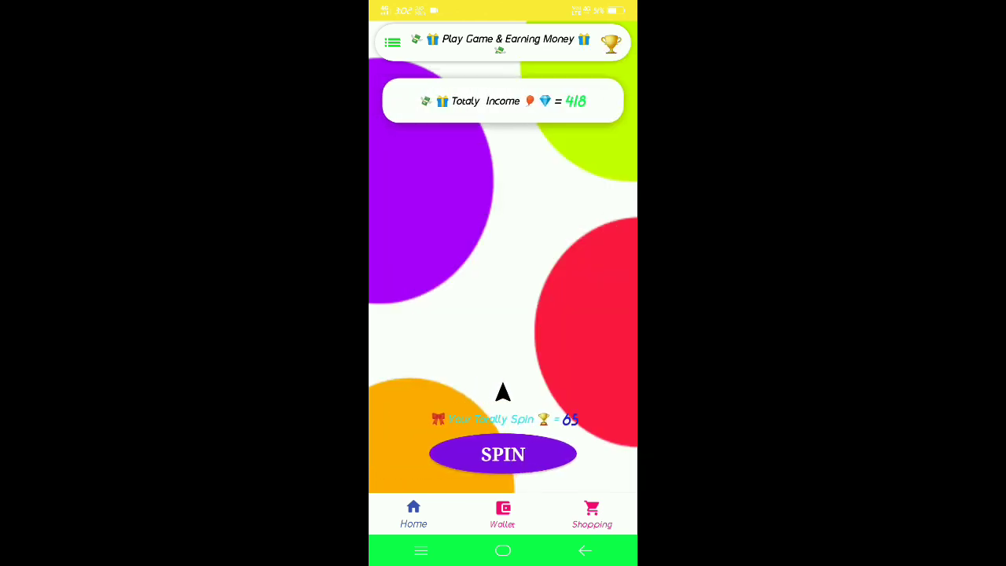
Step: Use one daily spin on the wheel, then move to the Scratch Card game
click(503, 452)
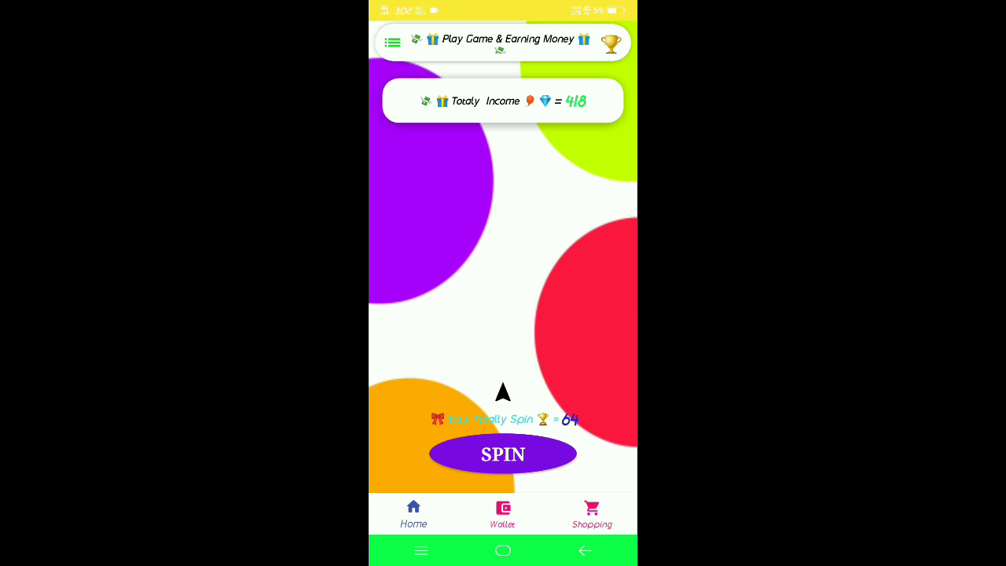
click(503, 453)
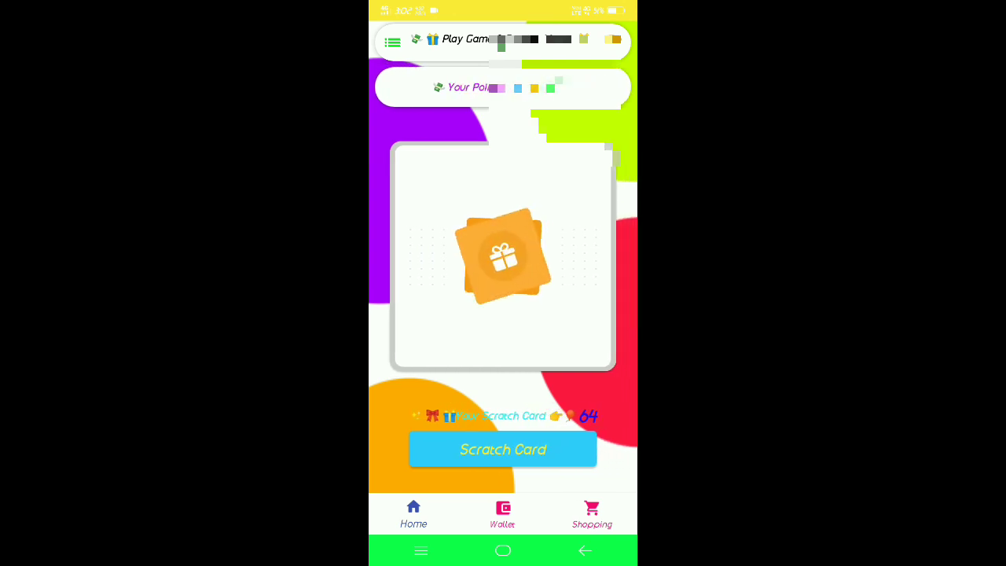
Step: Scratch a card revealing 6 points and add them to the balance via Add Money
click(502, 449)
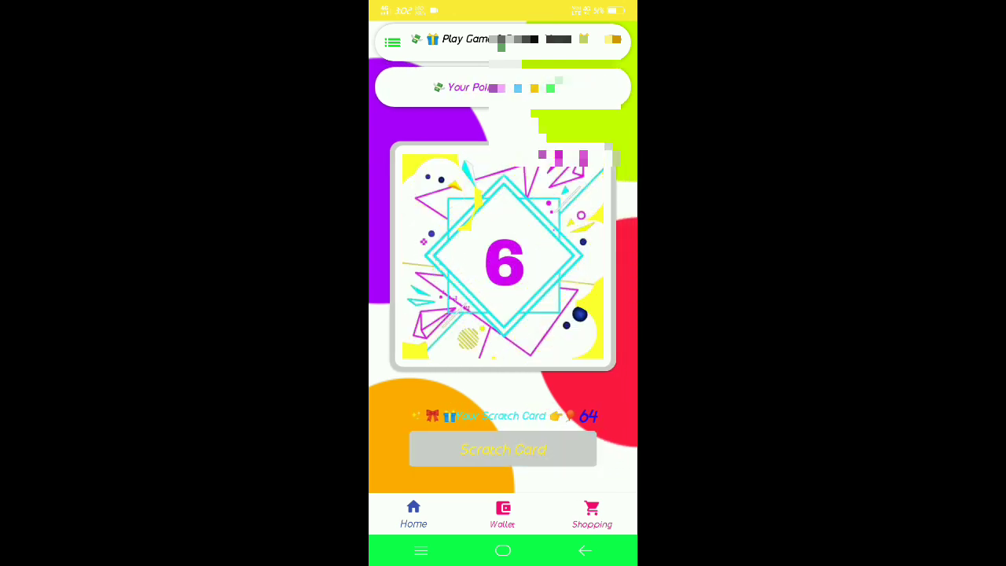
click(503, 449)
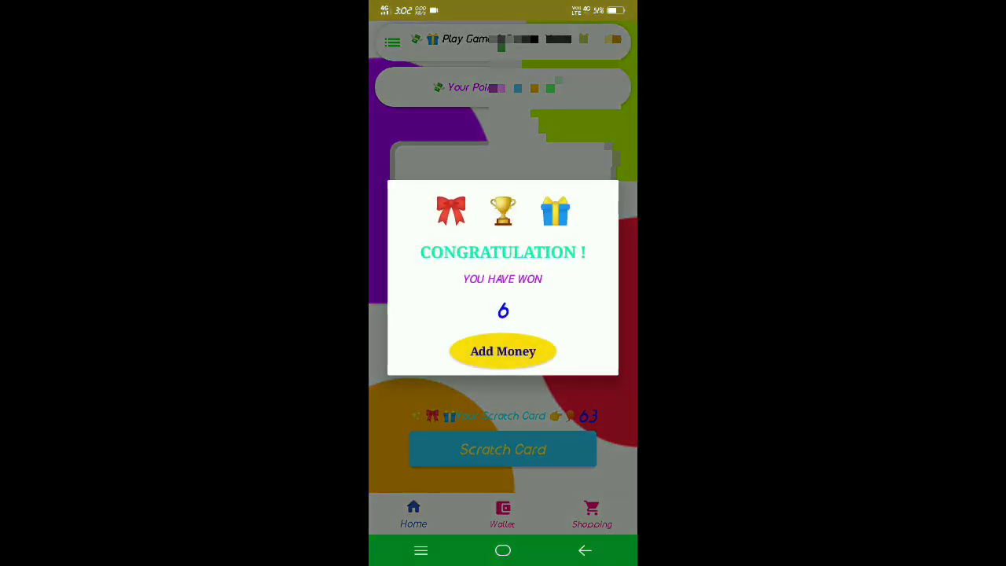
click(503, 350)
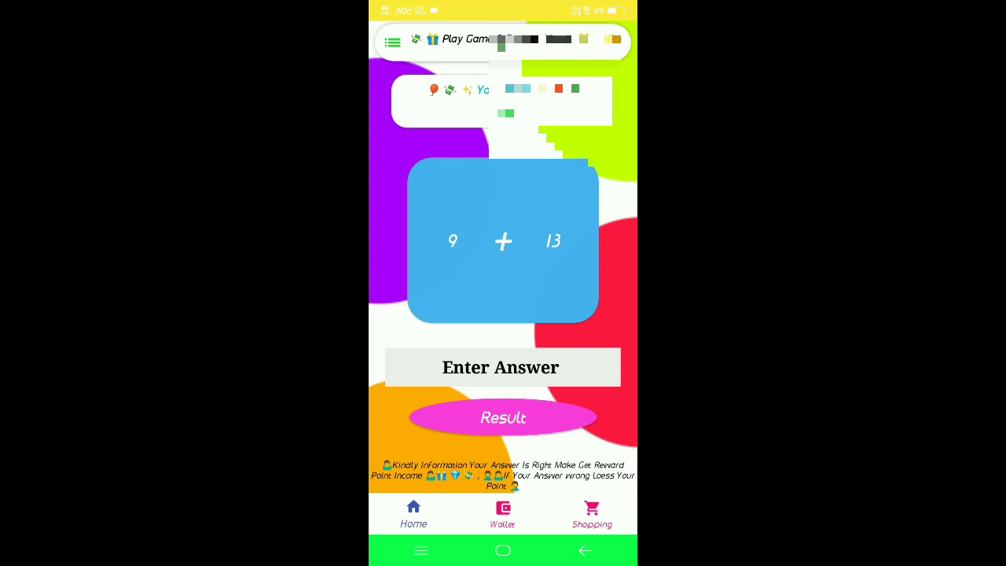
Step: Answer the addition quizzes 9+13=22, 47, 33+23=56 and 37+44=81, raising points to 469
click(500, 368)
text(22)
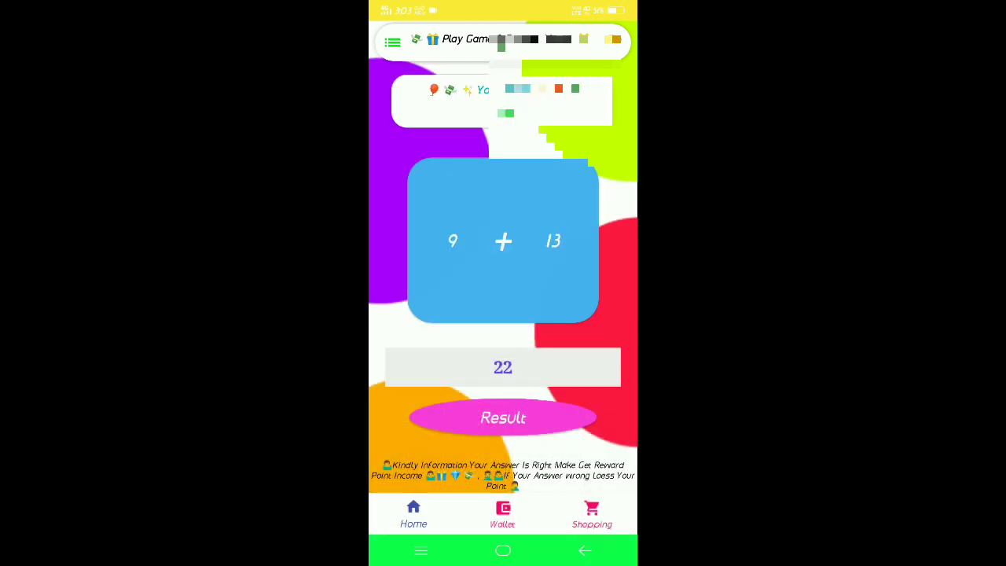
click(502, 418)
text(47)
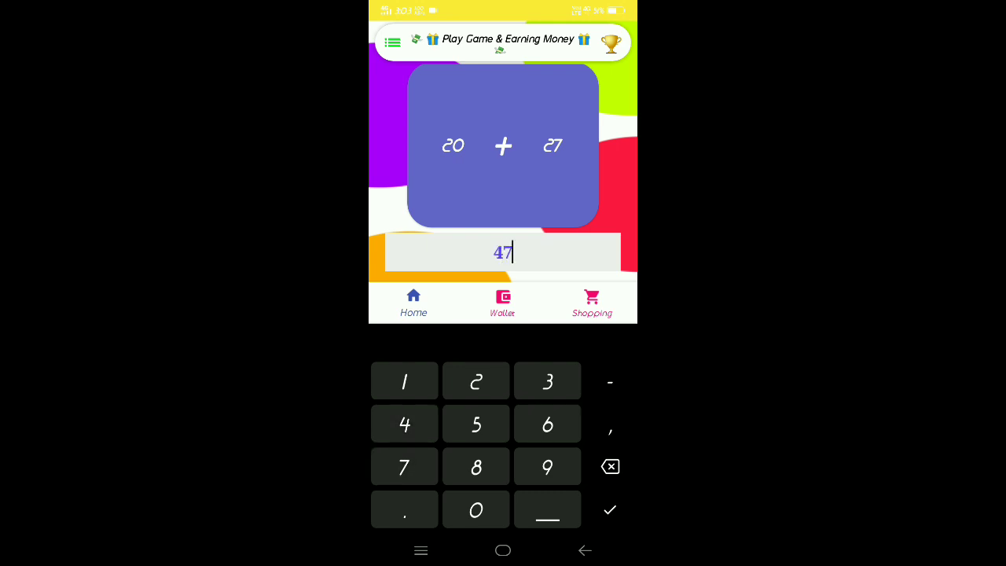
click(610, 510)
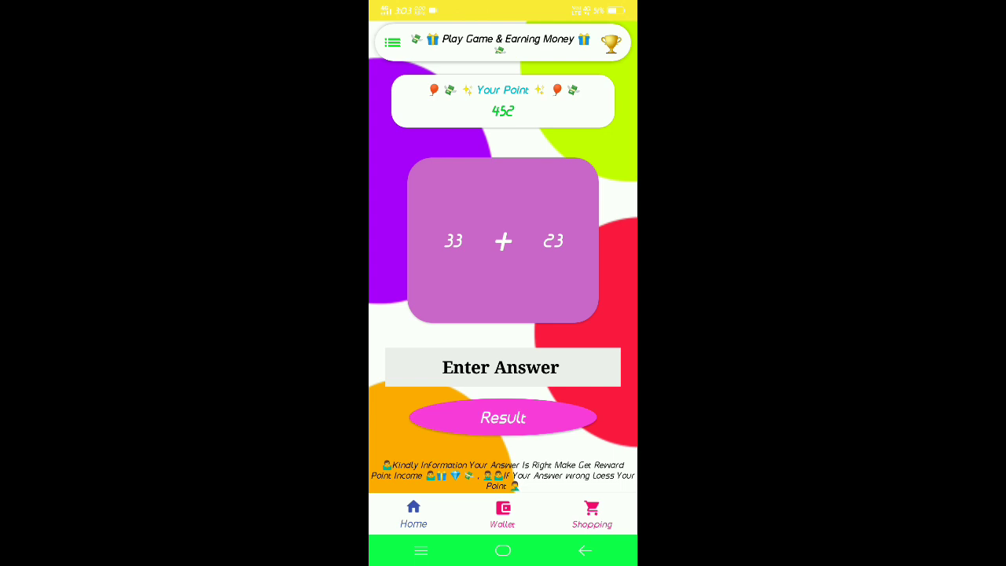
click(502, 367)
text(56)
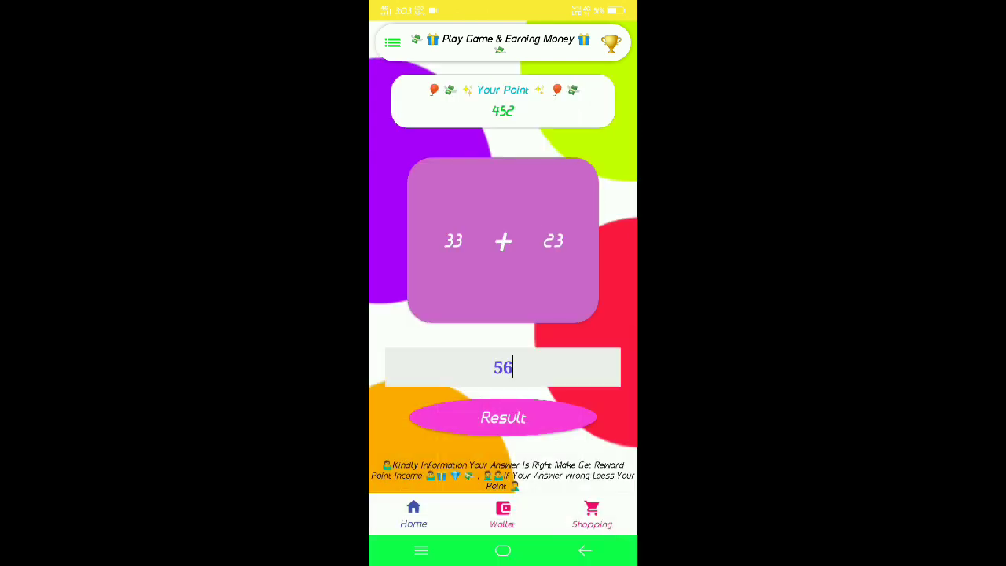
click(503, 418)
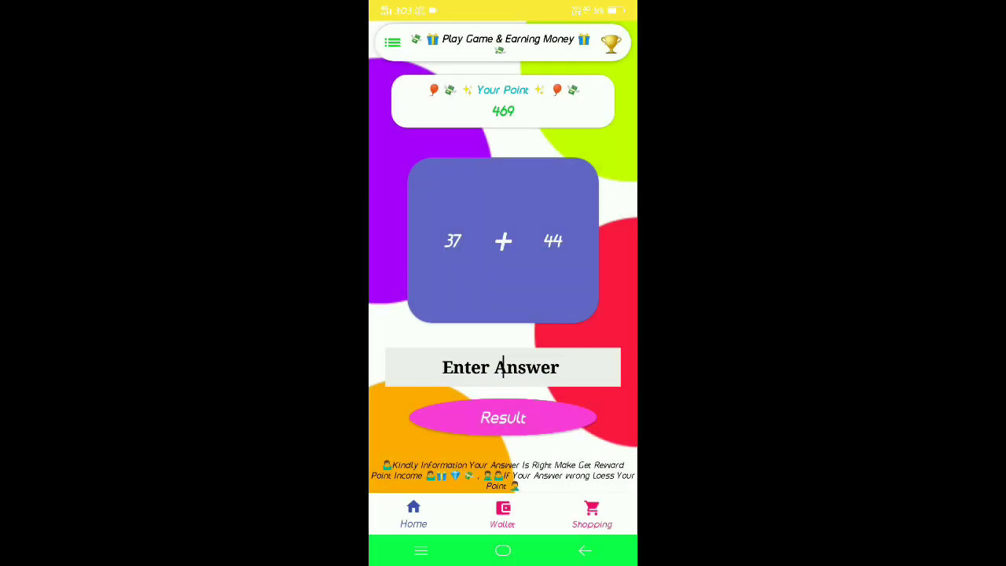
click(503, 367)
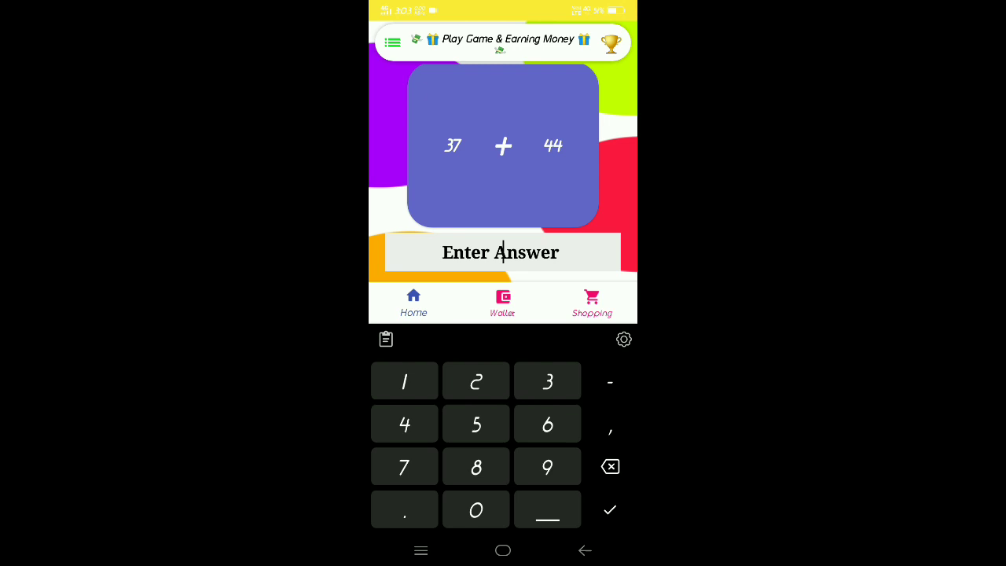
click(610, 509)
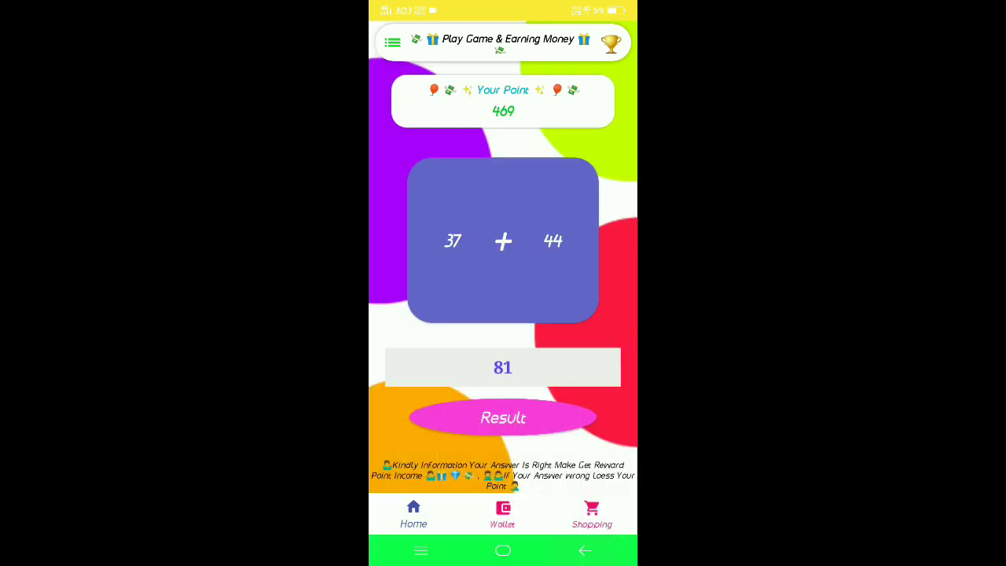
click(503, 418)
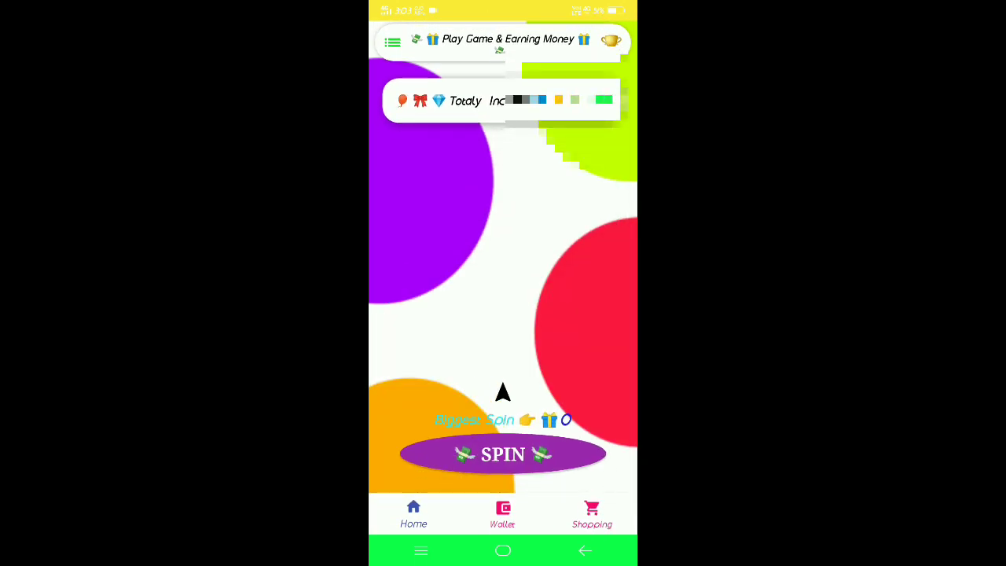
Step: Show the wallet with 482 points and the spin, scratch card and quiz earning history
click(502, 452)
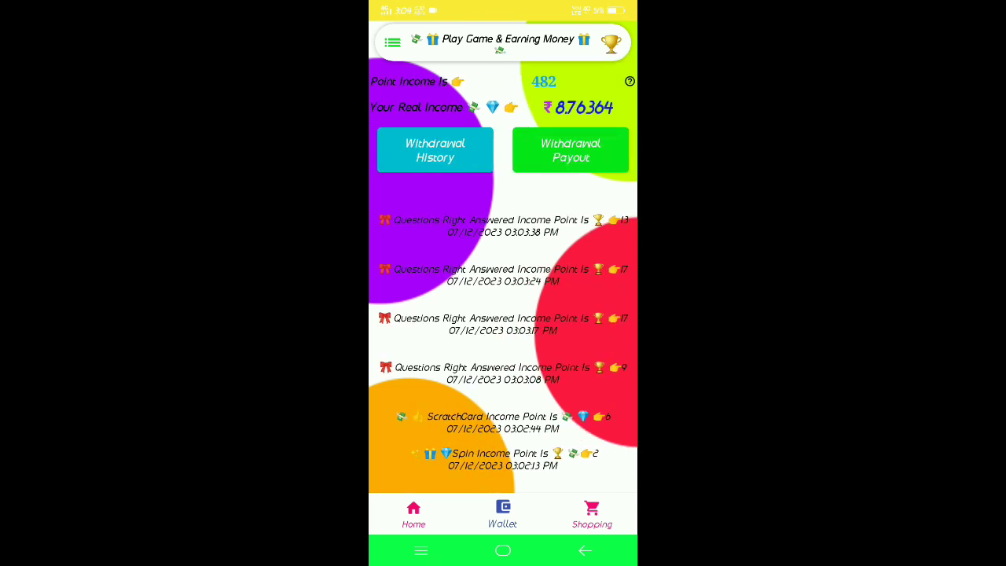
Step: Browse the Shopping products, return to Wallet and bring up the Withdrawal Payout form
scroll(down, 3)
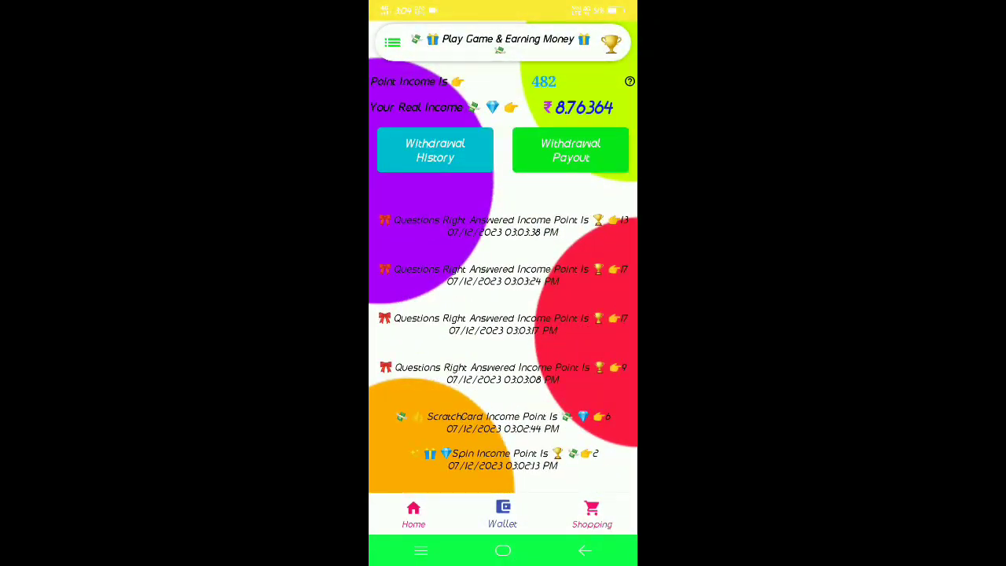
click(591, 516)
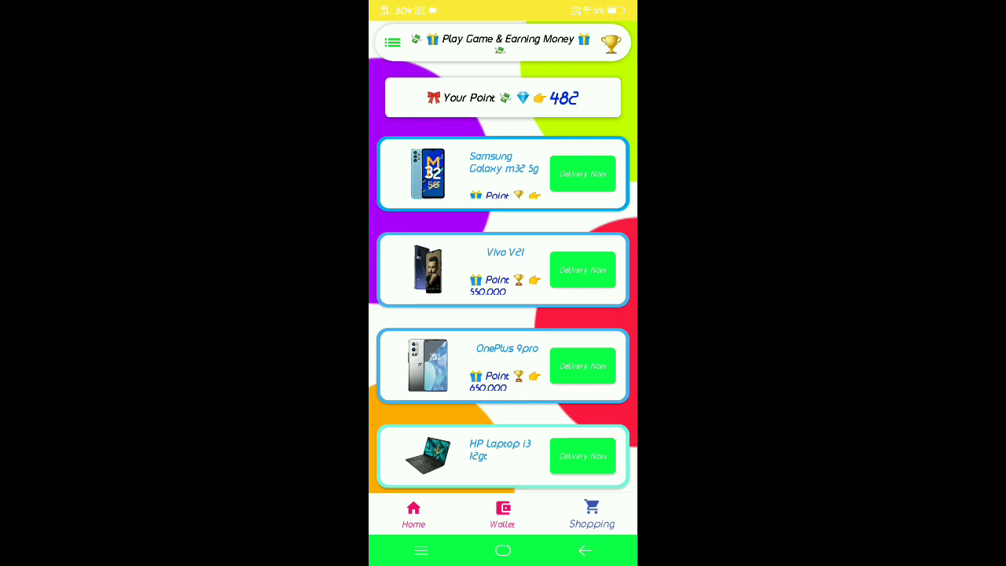
click(503, 515)
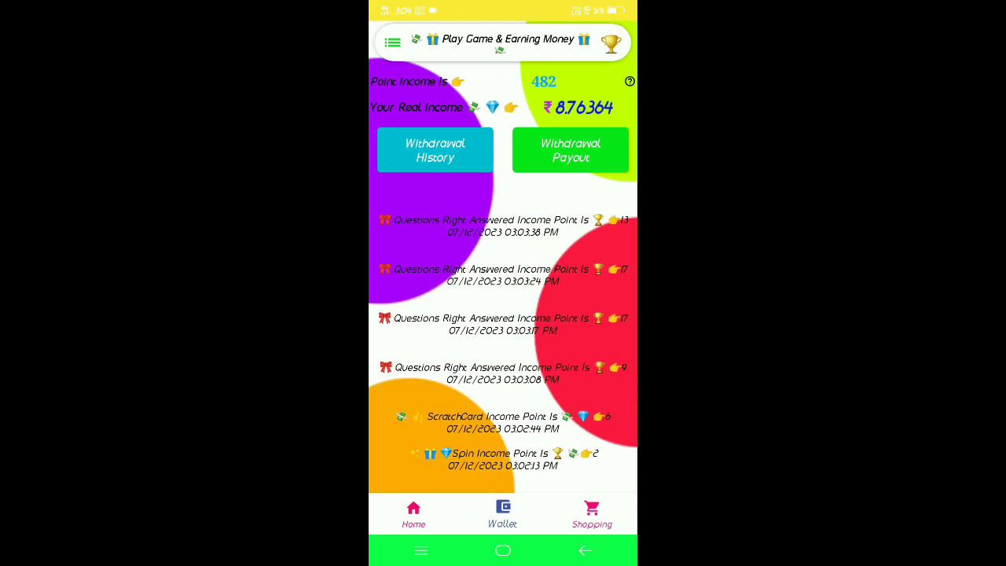
click(569, 150)
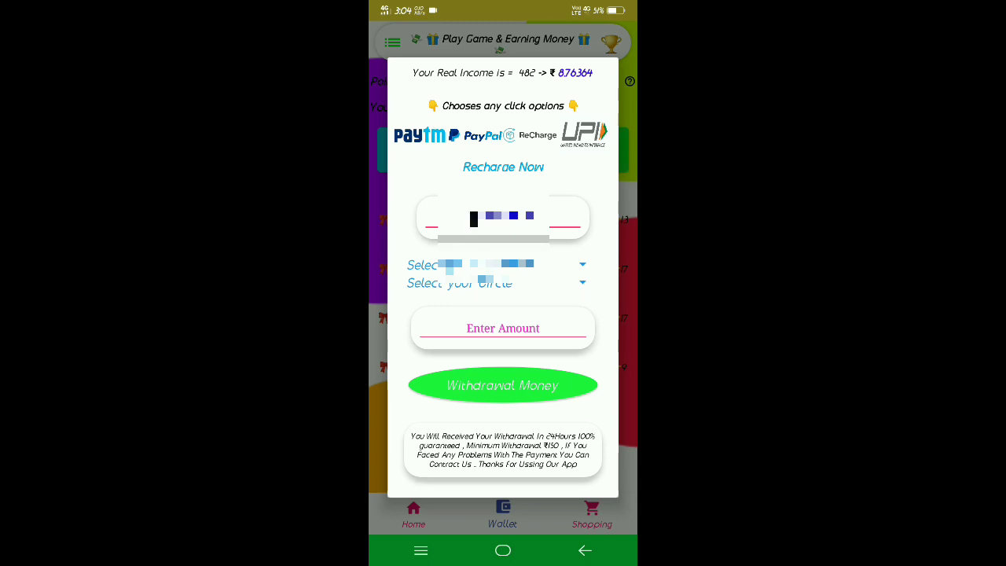